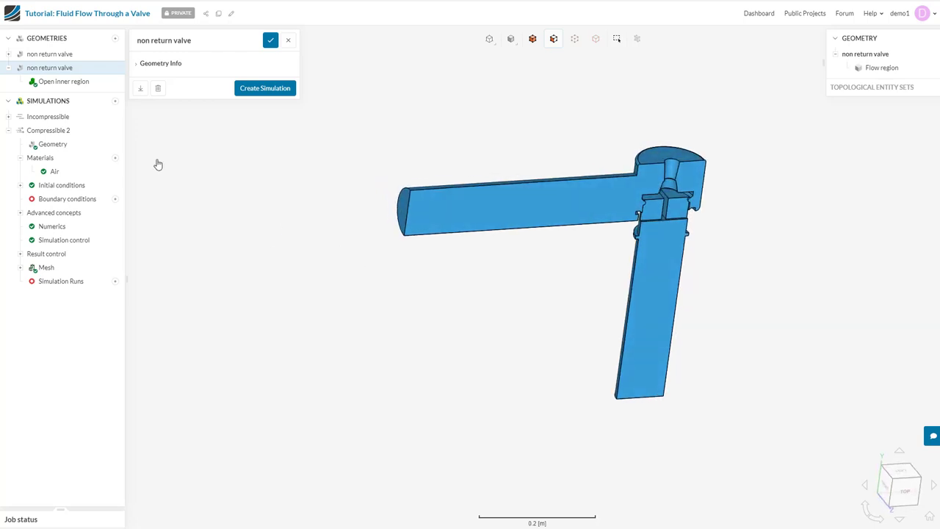
mouse_move(145, 168)
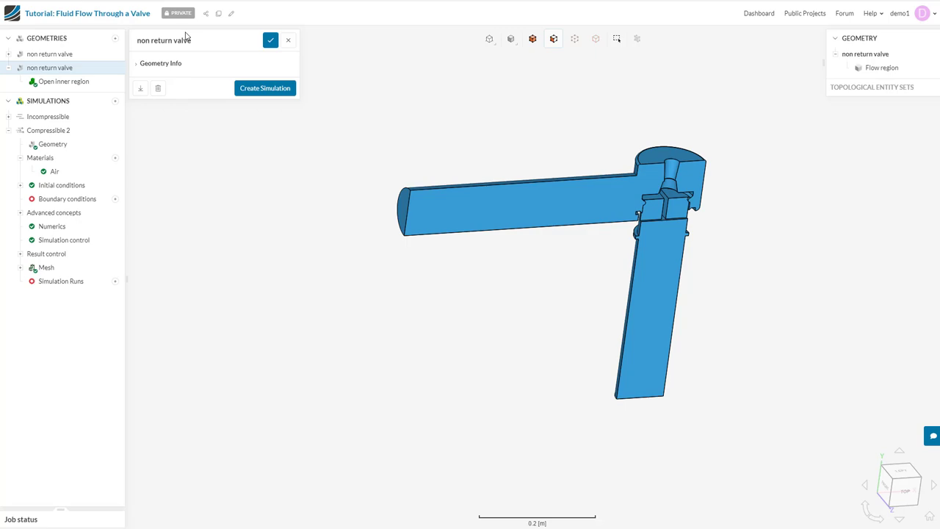
mouse_move(282, 97)
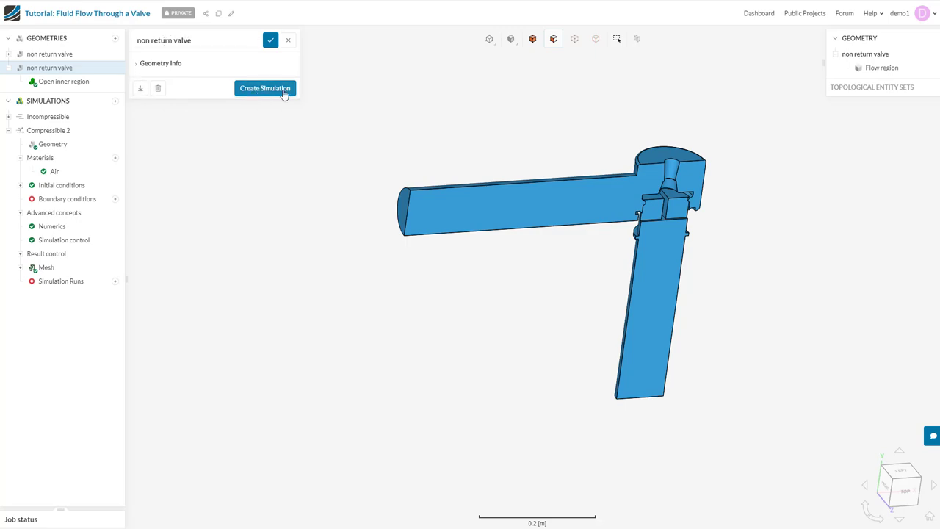
Create a new simulation of the valve with Multiphase flow as the analysis type
click(265, 88)
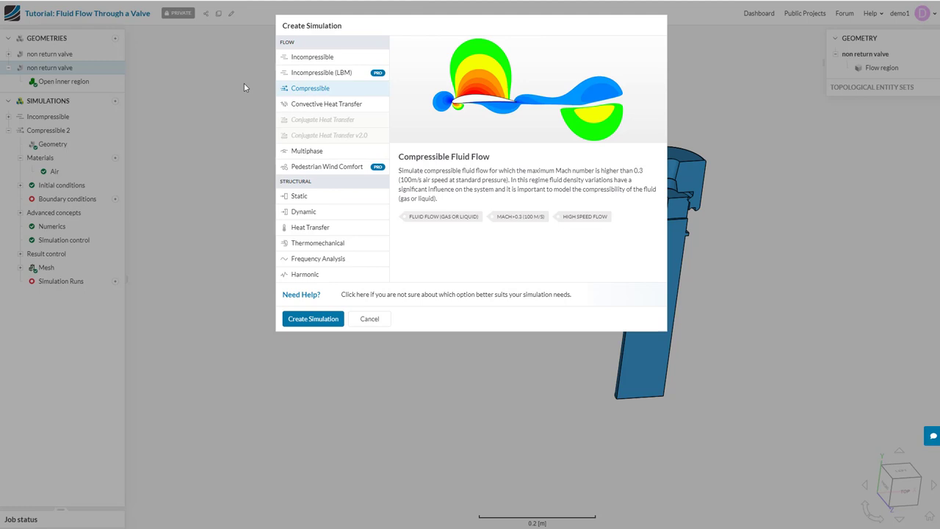
mouse_move(371, 170)
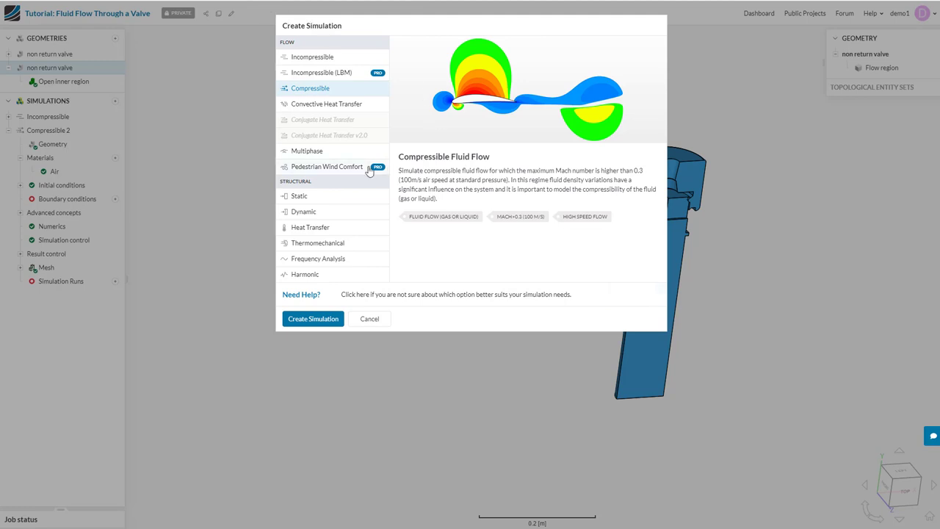
click(304, 150)
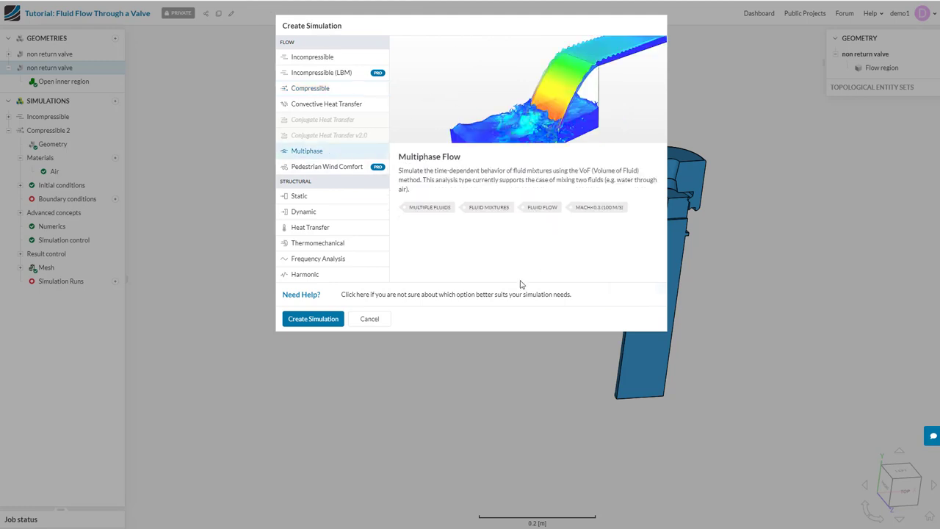
click(313, 319)
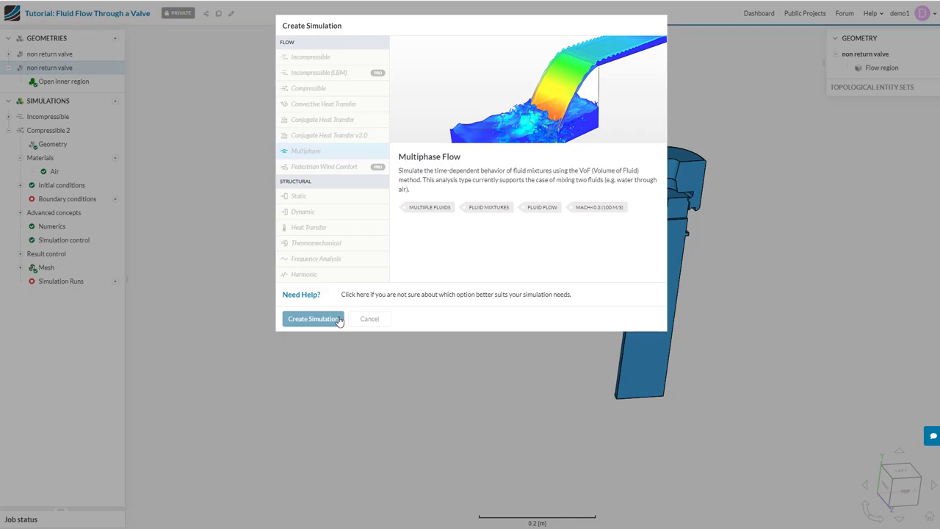
Confirm the Multiphase 3 simulation in the tree and begin adding another simulation
click(313, 319)
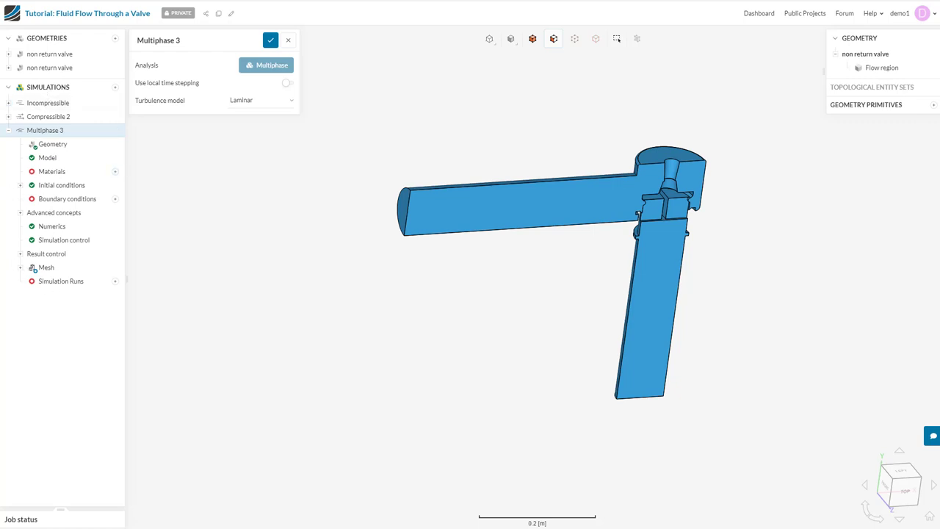
click(116, 88)
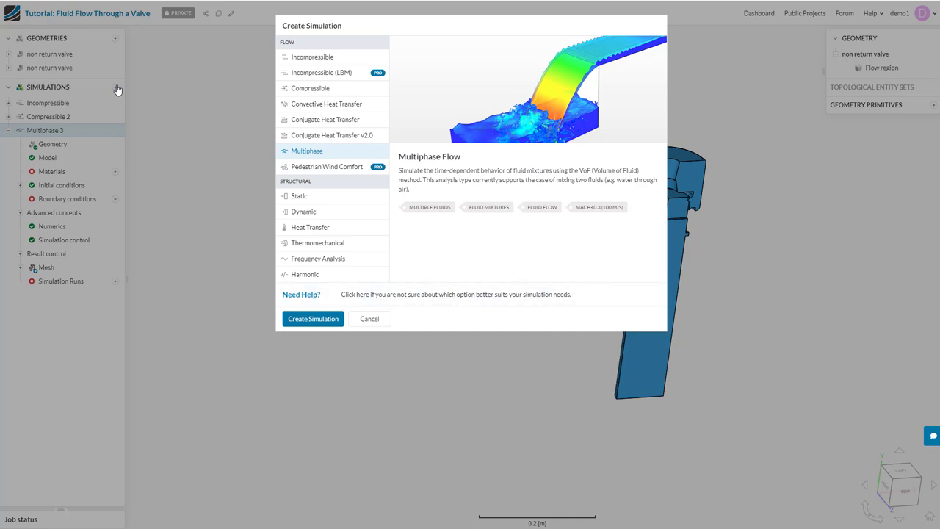
mouse_move(333, 238)
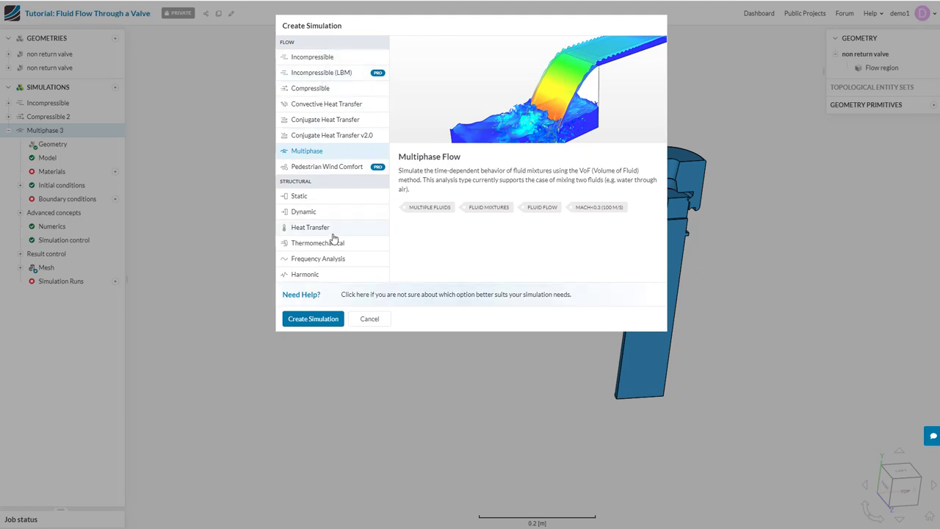
mouse_move(330, 135)
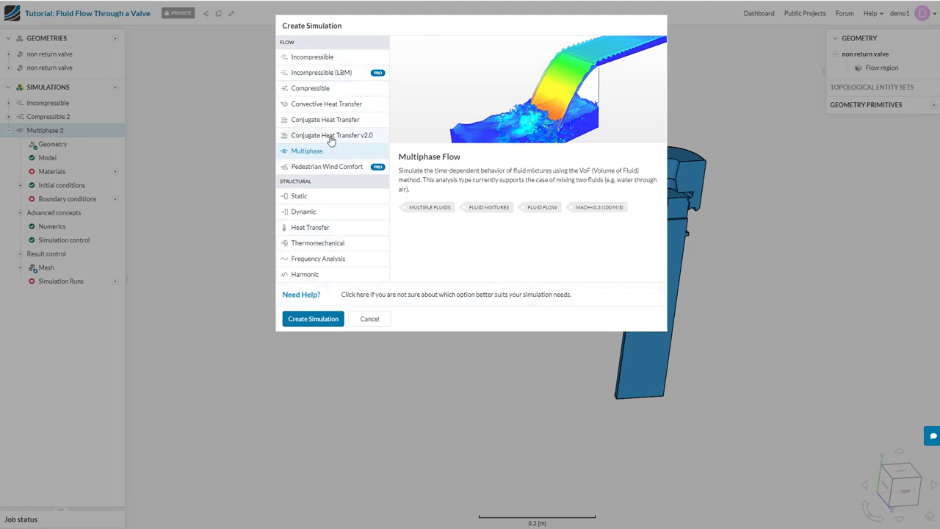
Create a Conjugate Heat Transfer v2.0 simulation alongside the existing ones
click(332, 135)
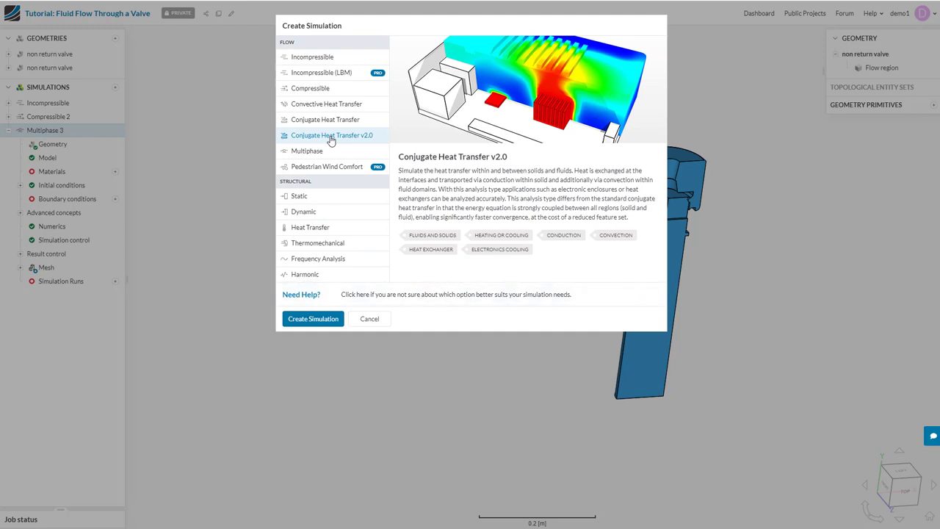
mouse_move(320, 319)
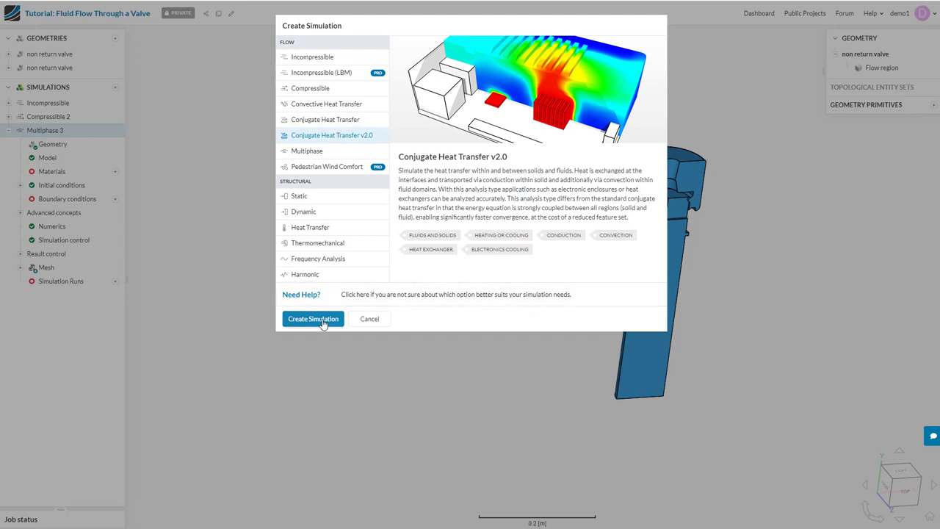
click(313, 319)
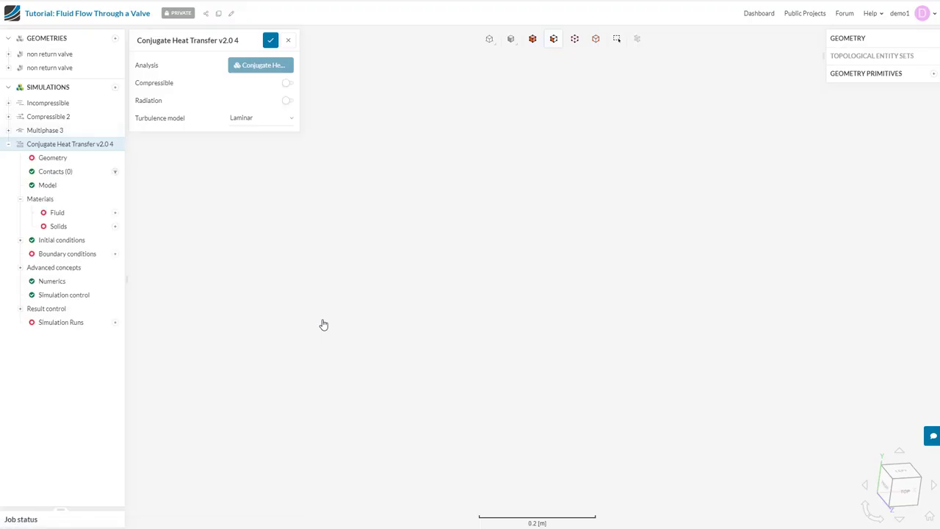